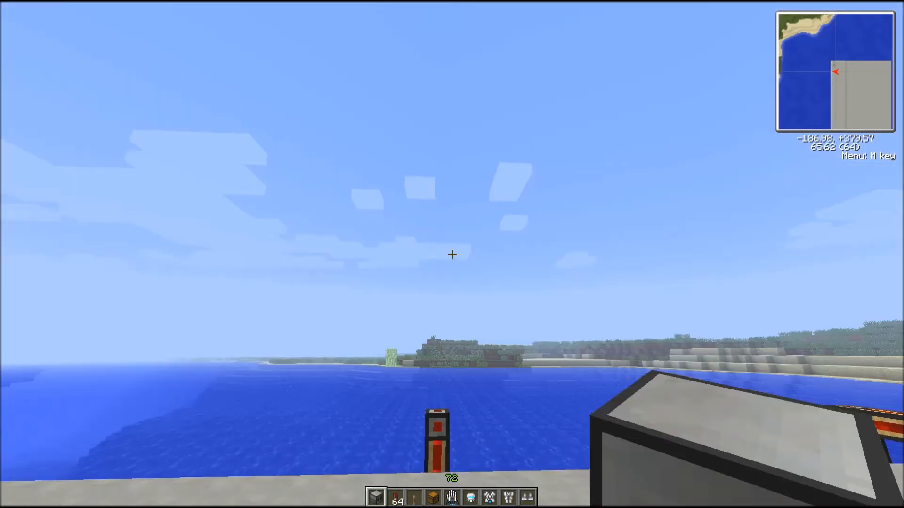
pyautogui.moveTo(452, 255)
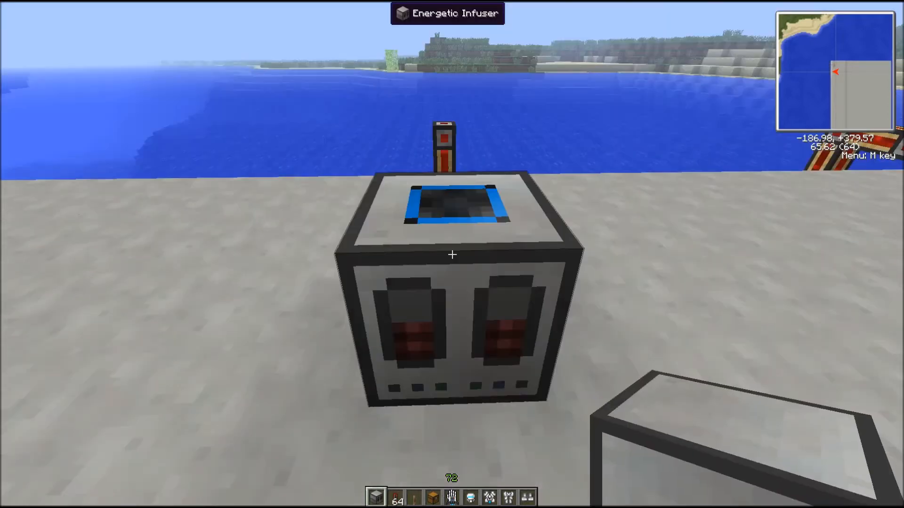
pyautogui.moveTo(452, 254)
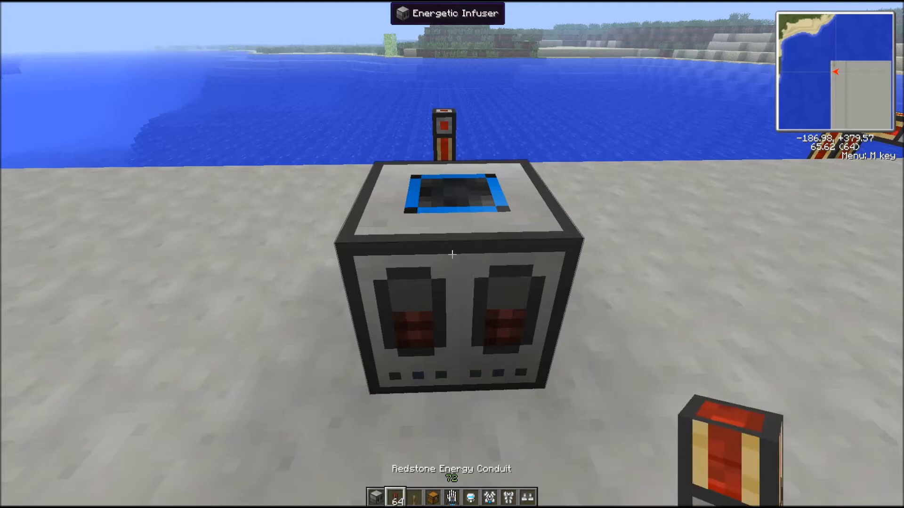
pyautogui.moveTo(452, 254)
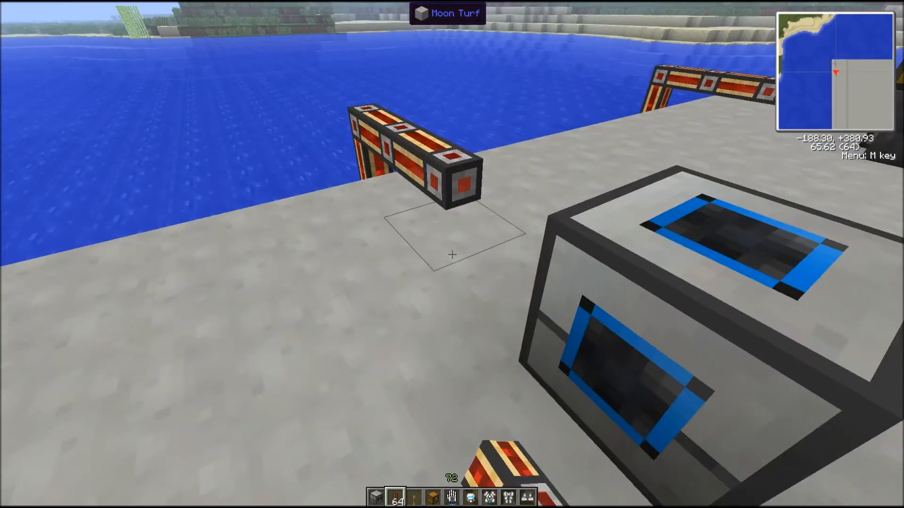
pyautogui.moveTo(452, 254)
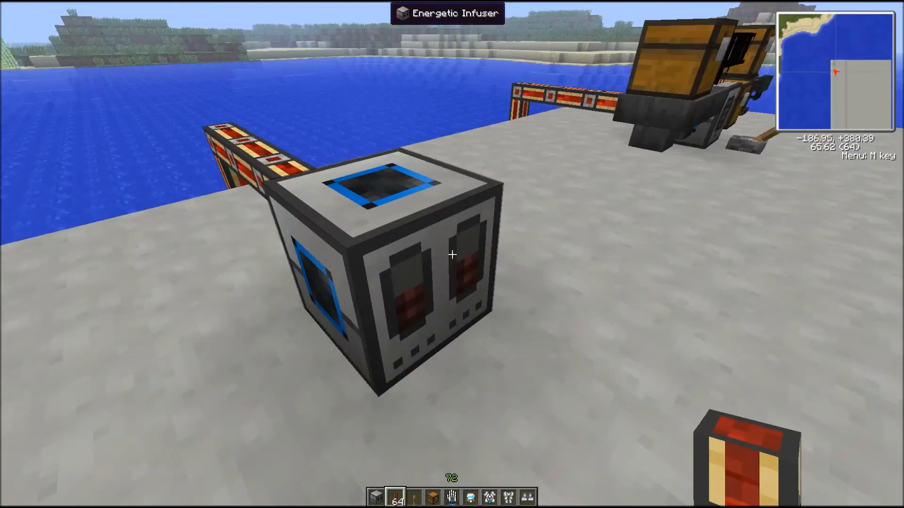
# Open the Energetic Infuser's interface to view its 40000 MJ stored energy
pyautogui.rightClick(452, 254)
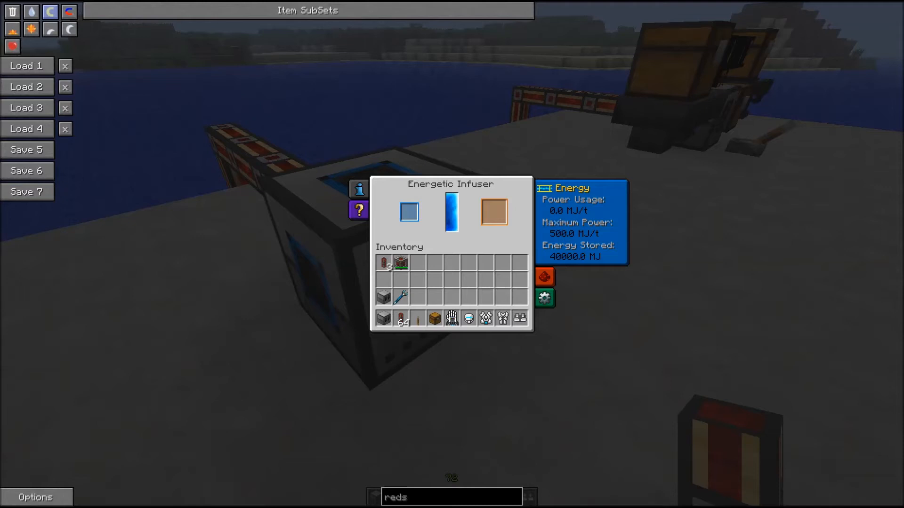
# Place a lever on the ground directly in front of the Energetic Infuser
pyautogui.click(543, 277)
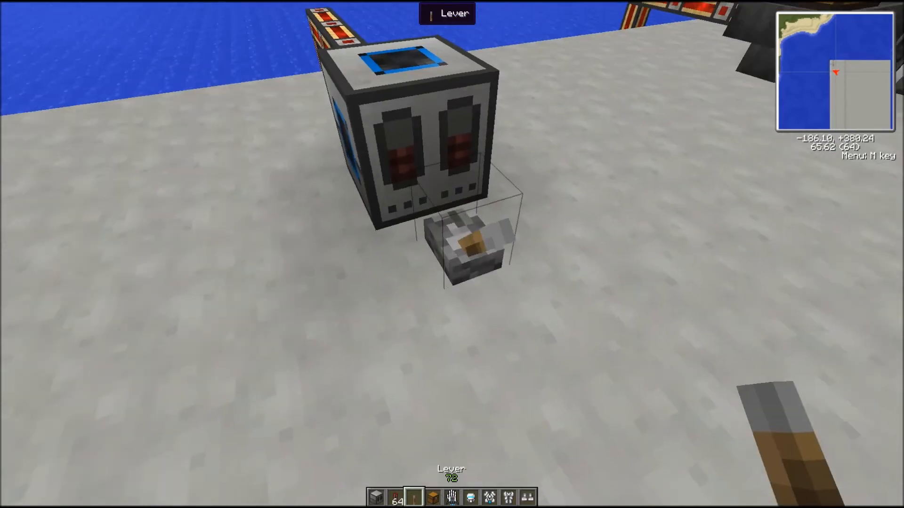
pyautogui.moveTo(452, 254)
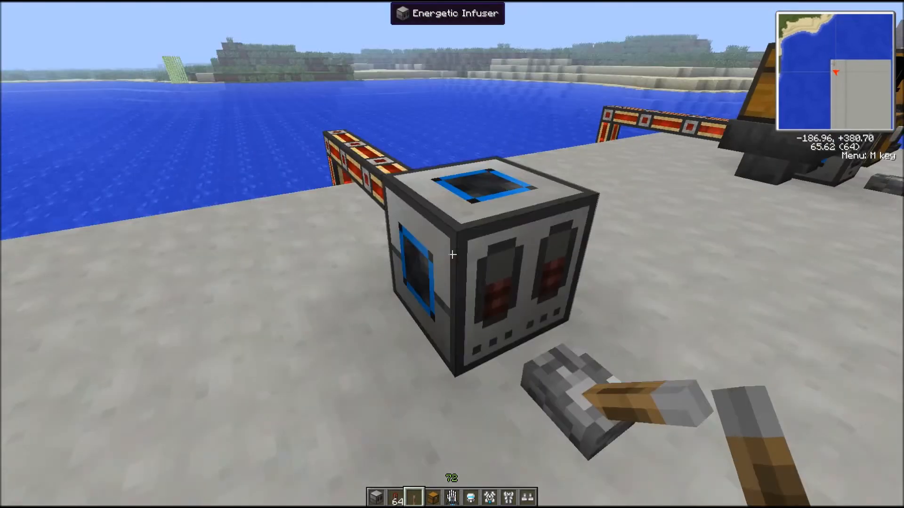
# Reconfigure the infuser's sides to remove top and left inputs and set an output face
pyautogui.rightClick(451, 254)
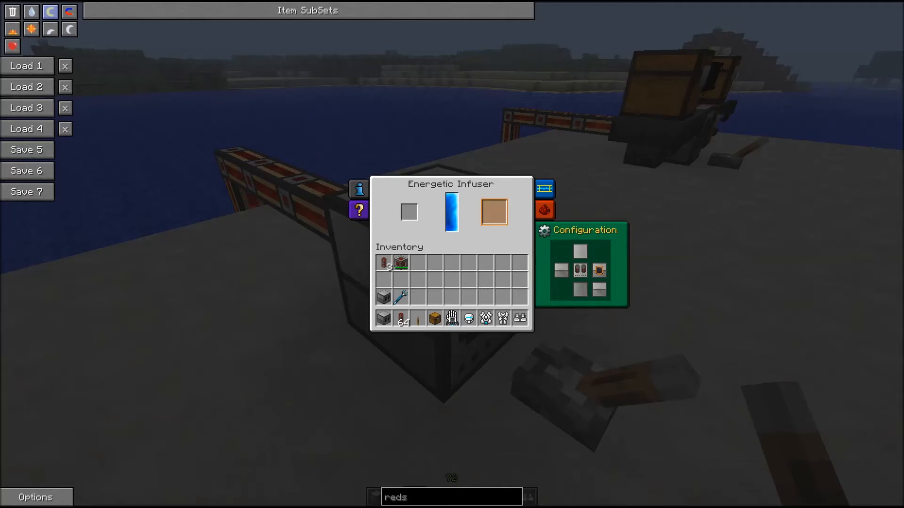
pyautogui.press('Escape')
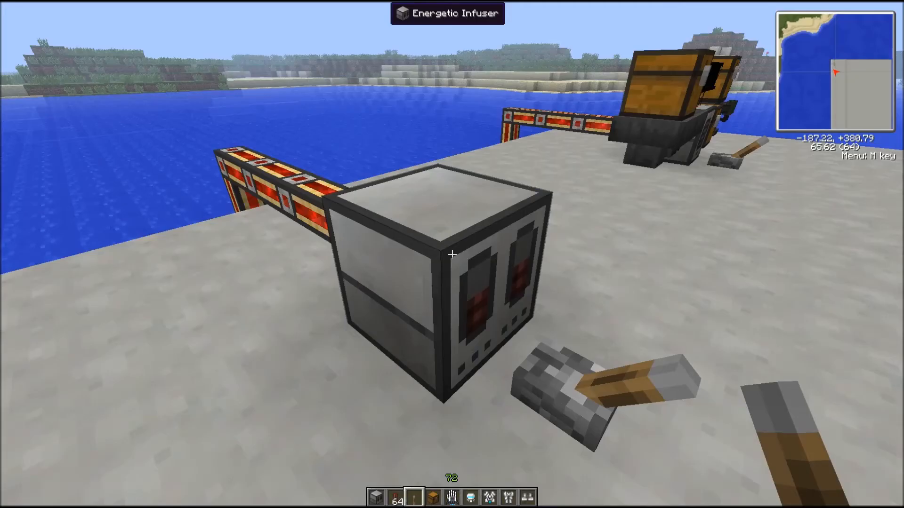
pyautogui.moveTo(451, 254)
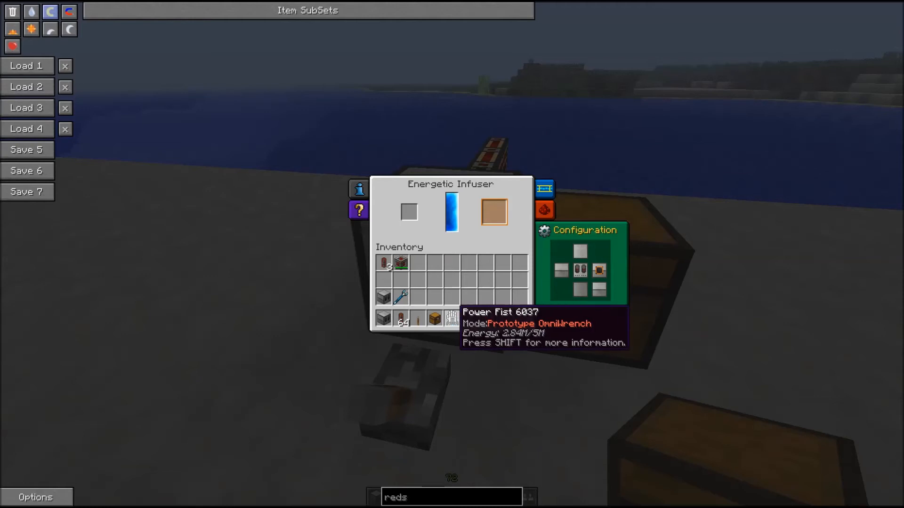
pyautogui.moveTo(408, 211)
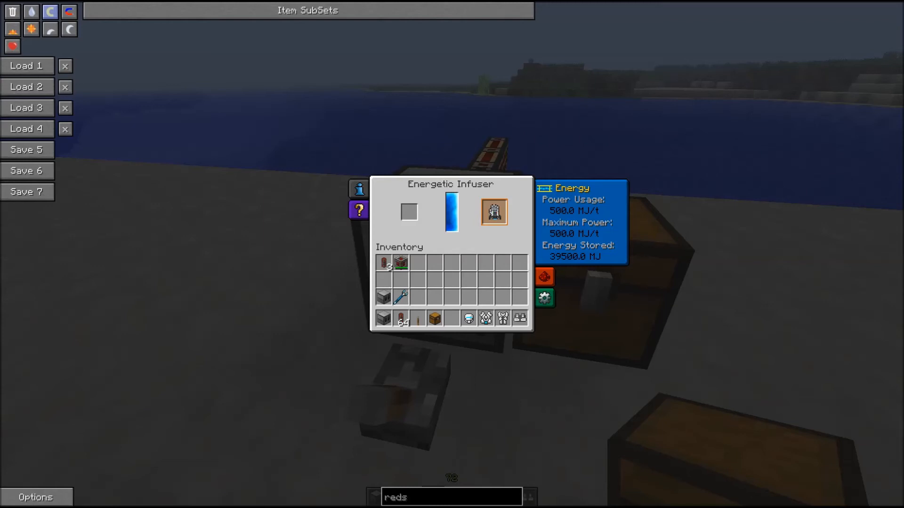
# Load the Power Fist into the infuser, charging at 500 MJ/t
pyautogui.press('Escape')
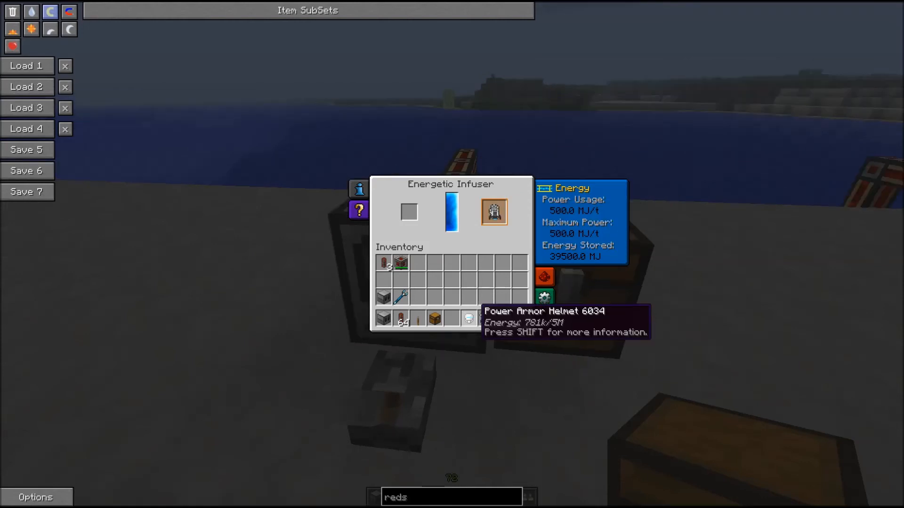
pyautogui.moveTo(468, 318)
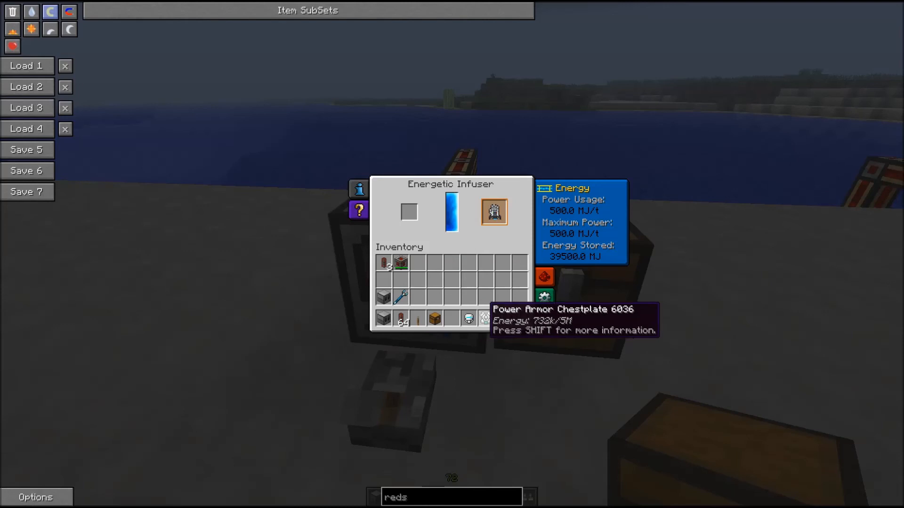
pyautogui.moveTo(486, 318)
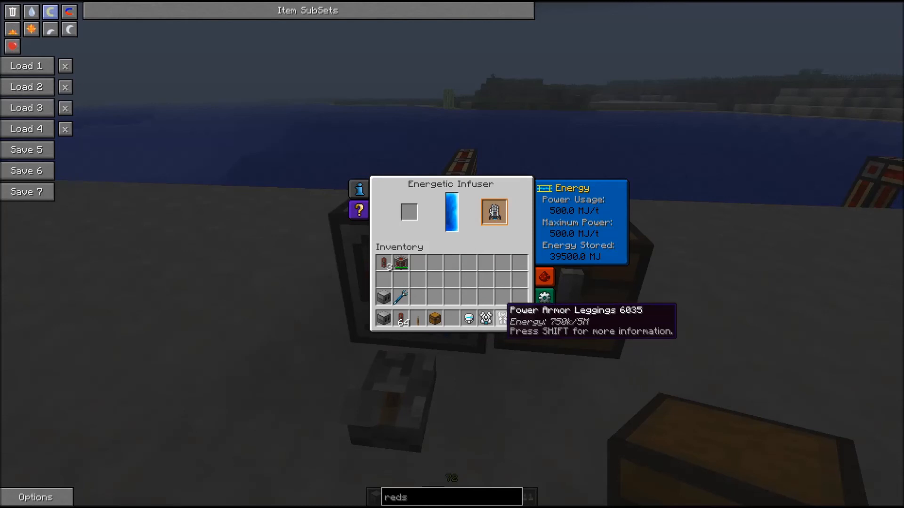
pyautogui.moveTo(518, 318)
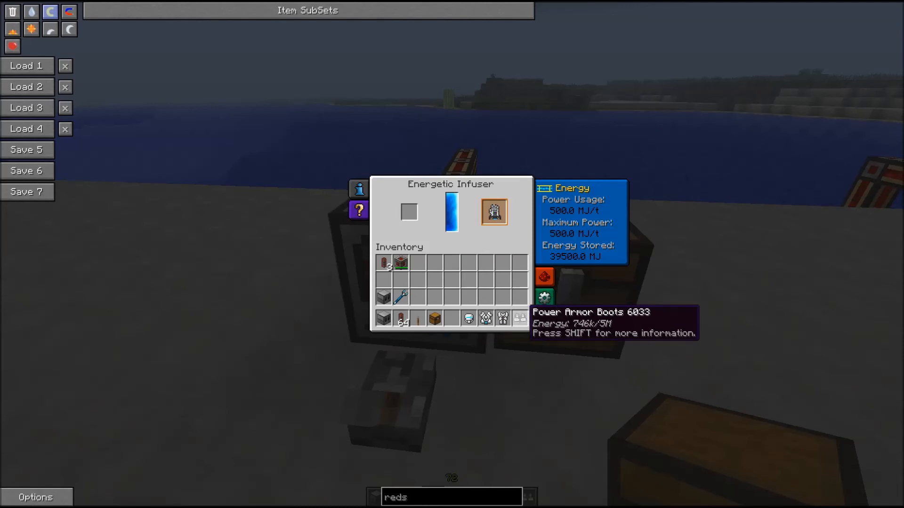
# Close the infuser interface, leaving the machine, chest and lever in view
pyautogui.press('Escape')
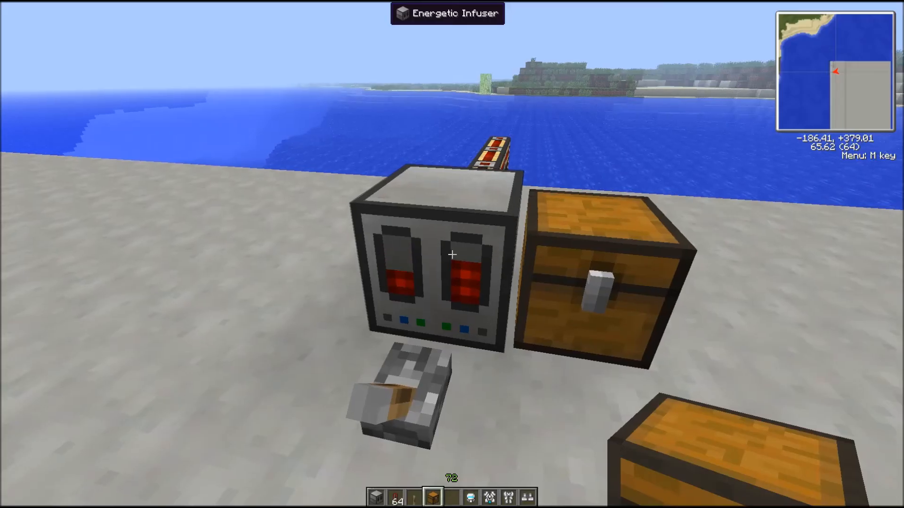
pyautogui.moveTo(451, 254)
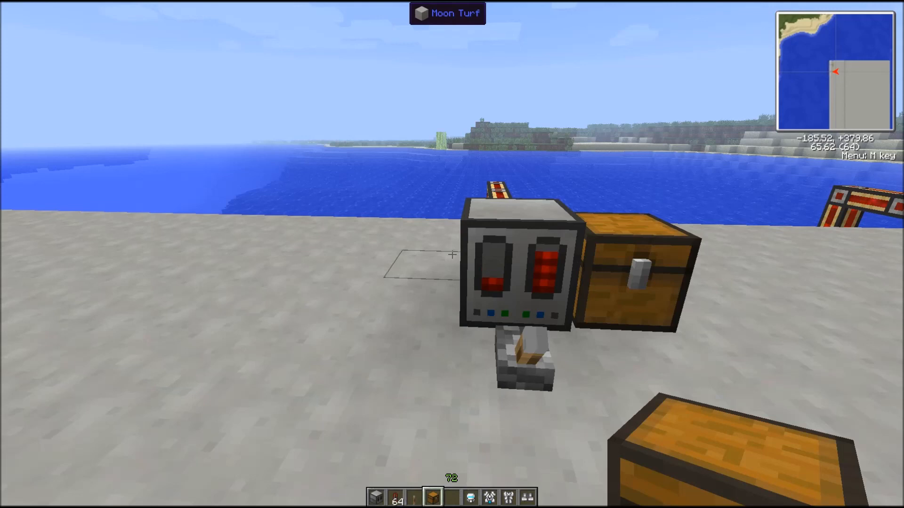
pyautogui.moveTo(452, 254)
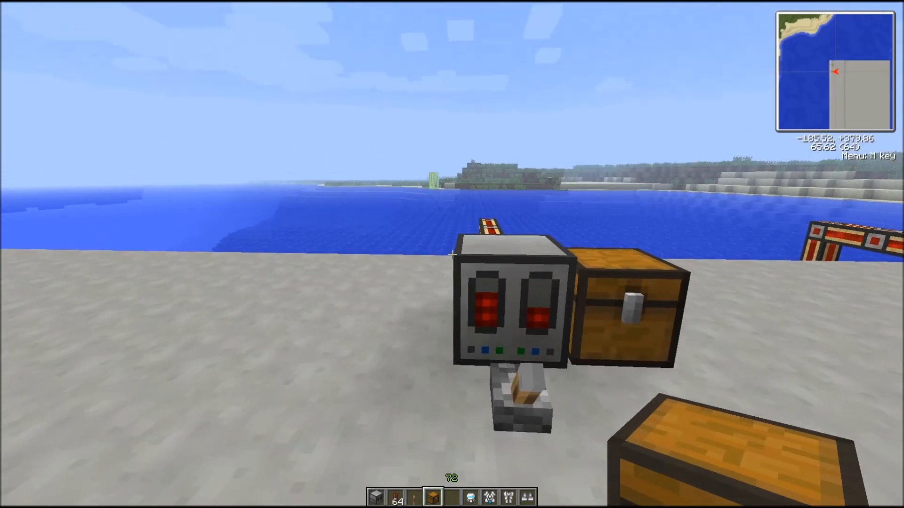
pyautogui.moveTo(452, 254)
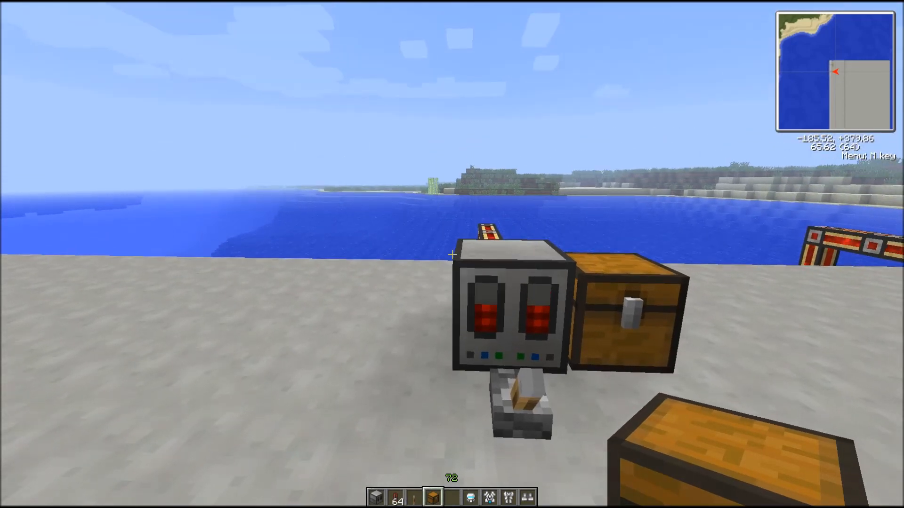